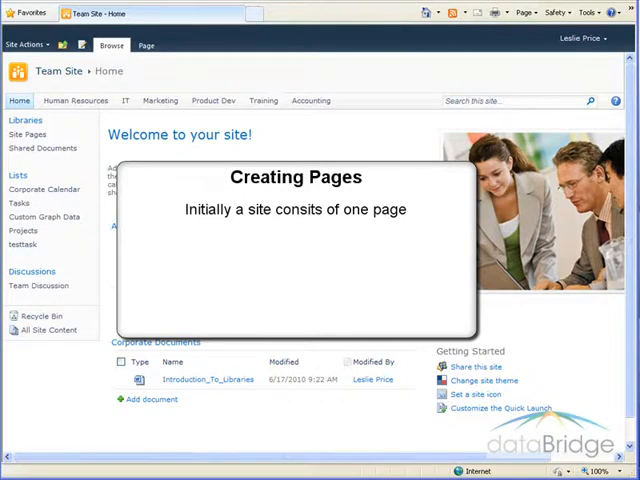
{"action": "mouse_move", "coordinate": [298, 124]}
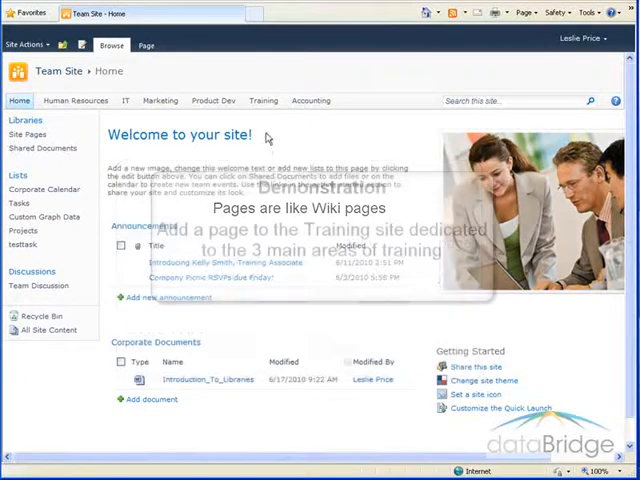
In the Training subsite, create a new page named TrainingHighlights
{"action": "left_click", "coordinate": [263, 100]}
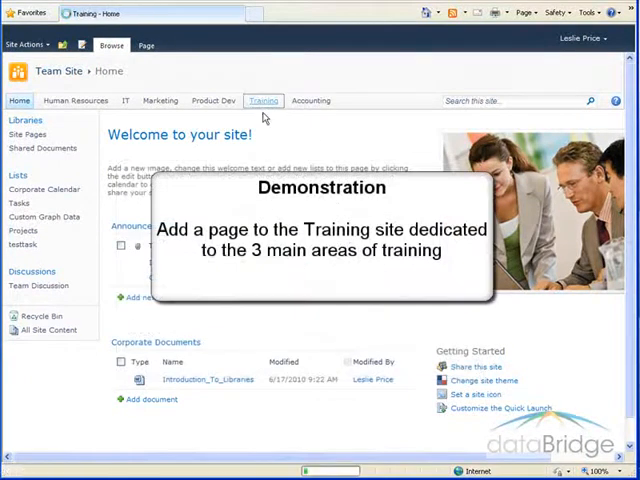
{"action": "left_click", "coordinate": [263, 100]}
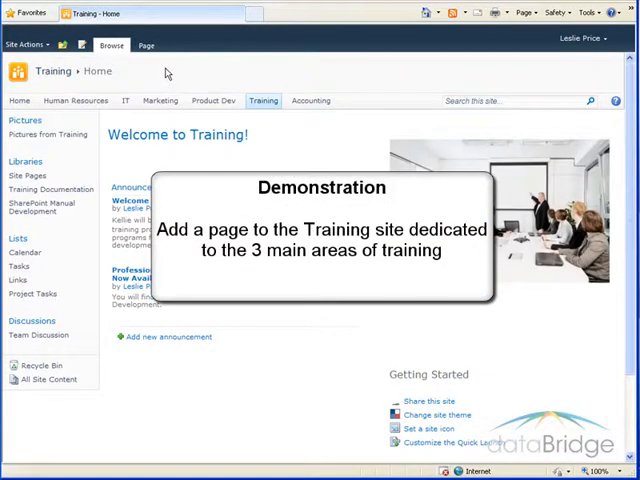
{"action": "mouse_move", "coordinate": [172, 74]}
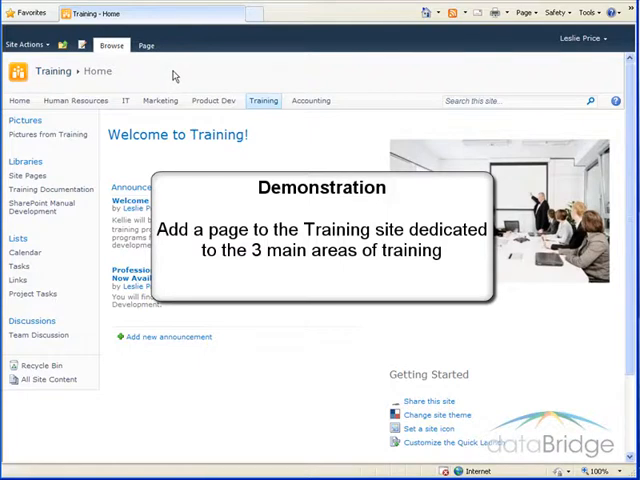
{"action": "mouse_move", "coordinate": [145, 73]}
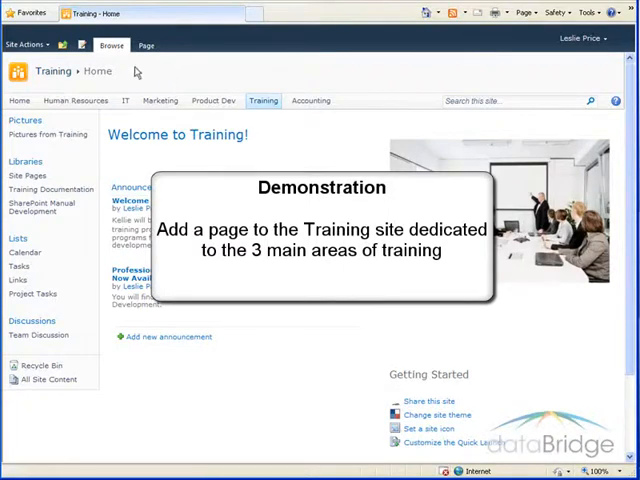
{"action": "left_click", "coordinate": [34, 47]}
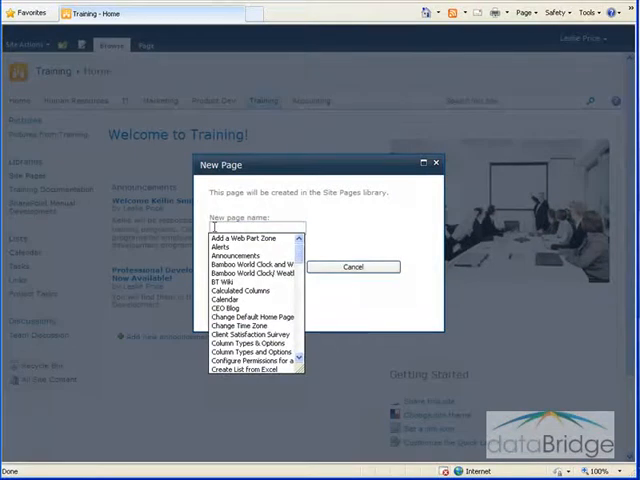
{"action": "type", "text": "TrainingHighlights"}
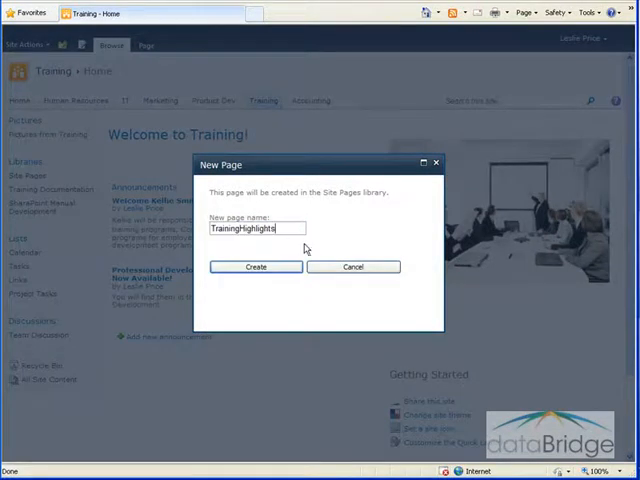
{"action": "left_click", "coordinate": [256, 266]}
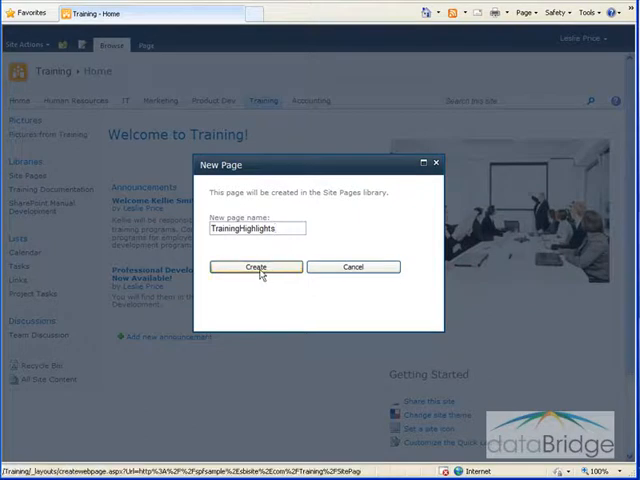
{"action": "left_click", "coordinate": [255, 267]}
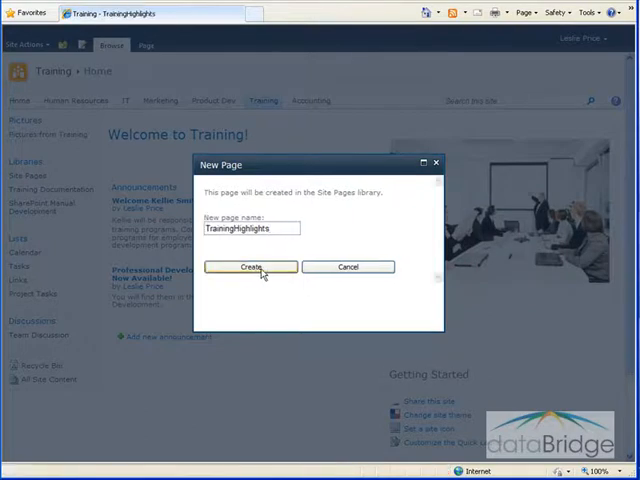
Edit the page content and apply the Three columns with header text layout
{"action": "left_click", "coordinate": [251, 267]}
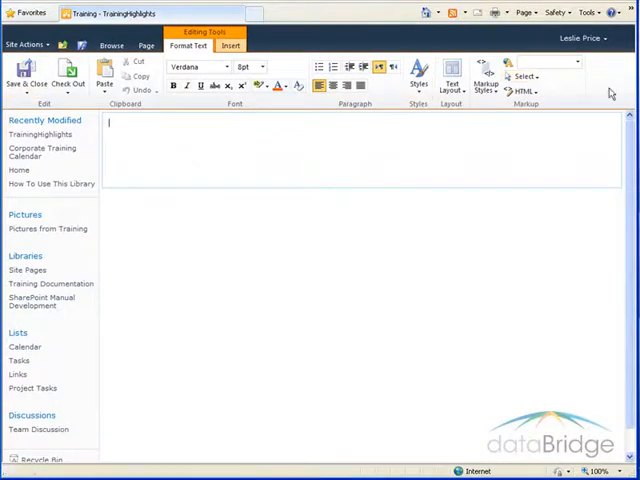
{"action": "mouse_move", "coordinate": [285, 161]}
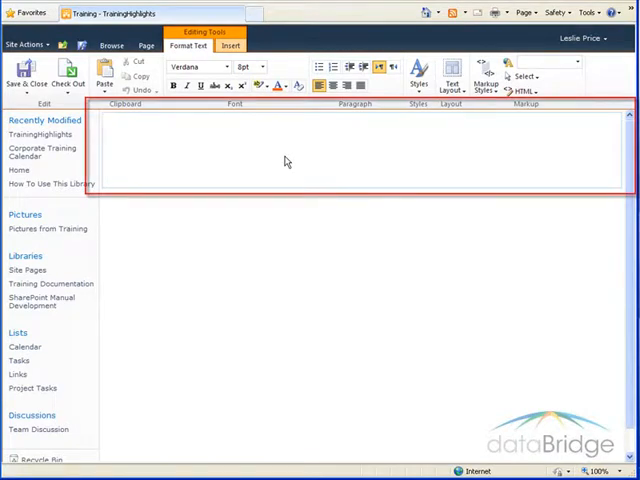
{"action": "left_click", "coordinate": [113, 123]}
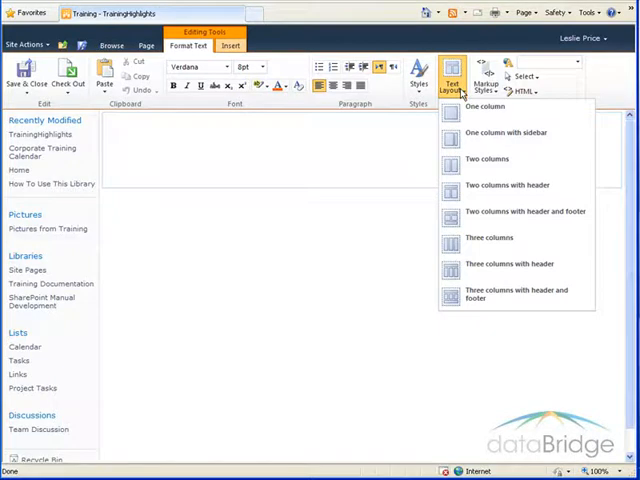
{"action": "mouse_move", "coordinate": [502, 138]}
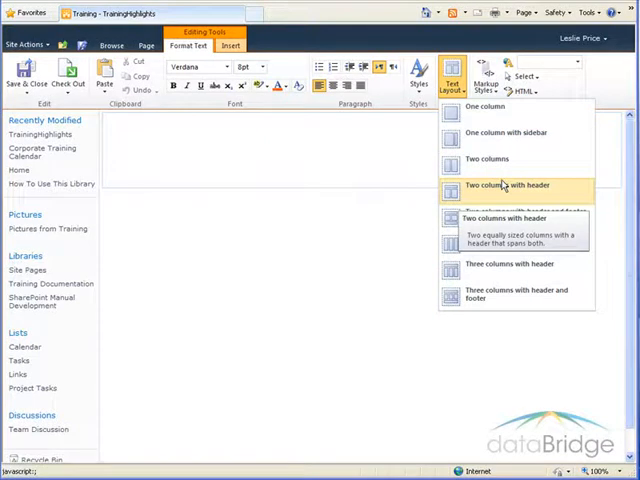
{"action": "mouse_move", "coordinate": [491, 193]}
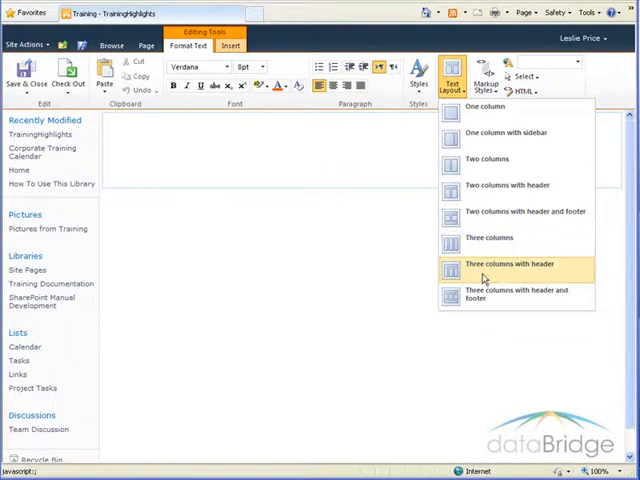
{"action": "mouse_move", "coordinate": [481, 270]}
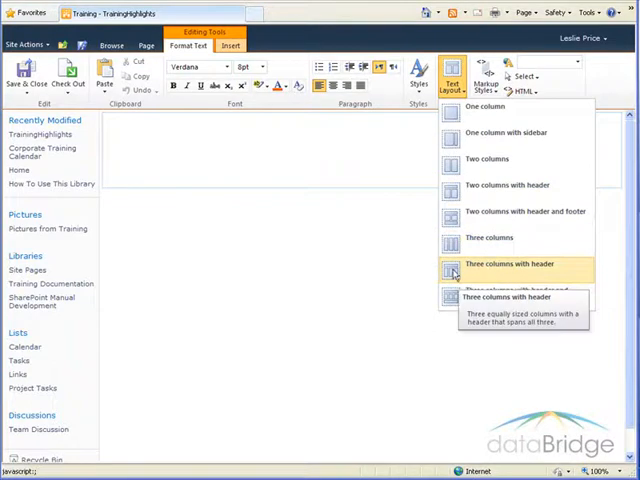
{"action": "left_click", "coordinate": [513, 272]}
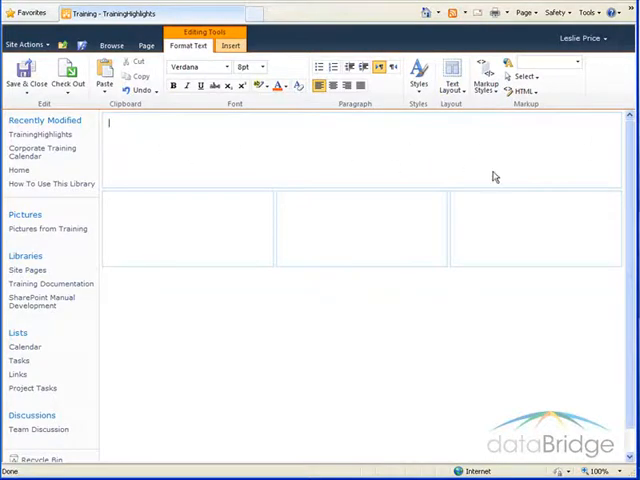
{"action": "mouse_move", "coordinate": [476, 212]}
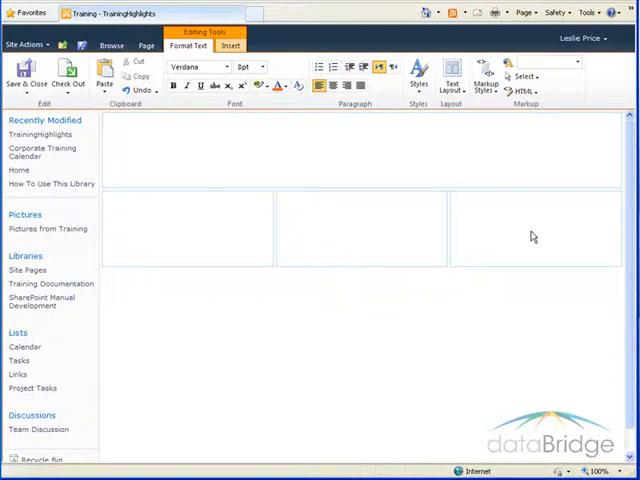
{"action": "mouse_move", "coordinate": [125, 138]}
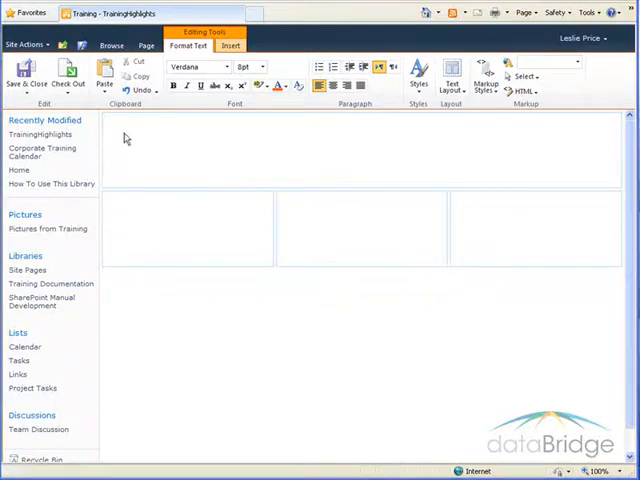
{"action": "mouse_move", "coordinate": [133, 131]}
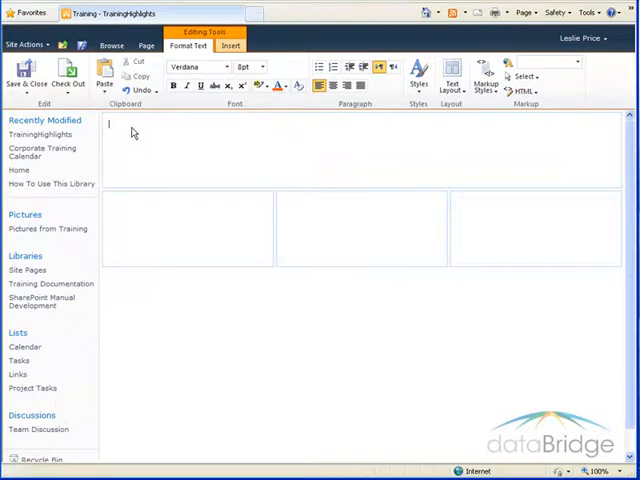
Add the 18pt coloured 'Welcome to the Training Highlights Page' heading and three column headings
{"action": "type", "text": "Welcome to the Training Highlights Page"}
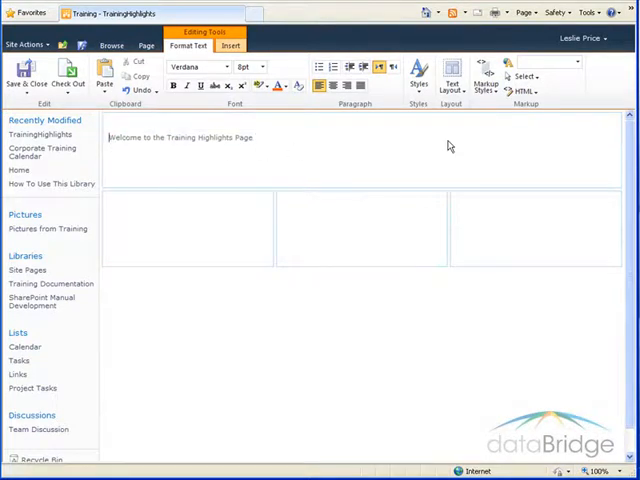
{"action": "mouse_move", "coordinate": [291, 139]}
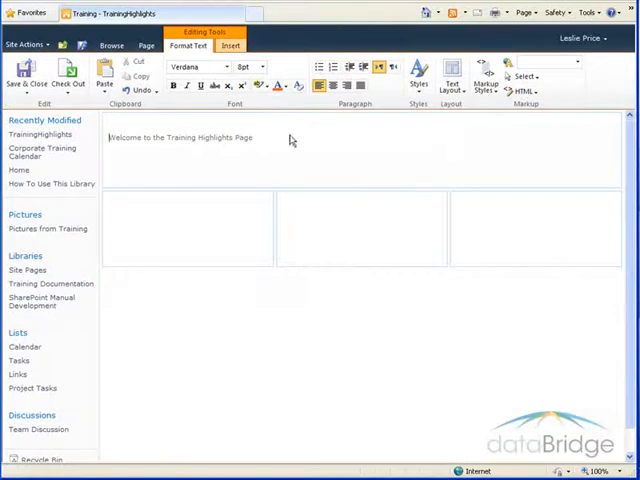
{"action": "triple_click", "coordinate": [180, 137]}
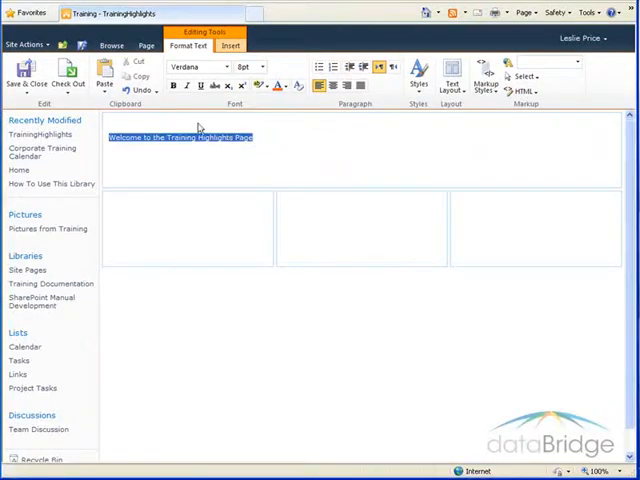
{"action": "left_click", "coordinate": [258, 67]}
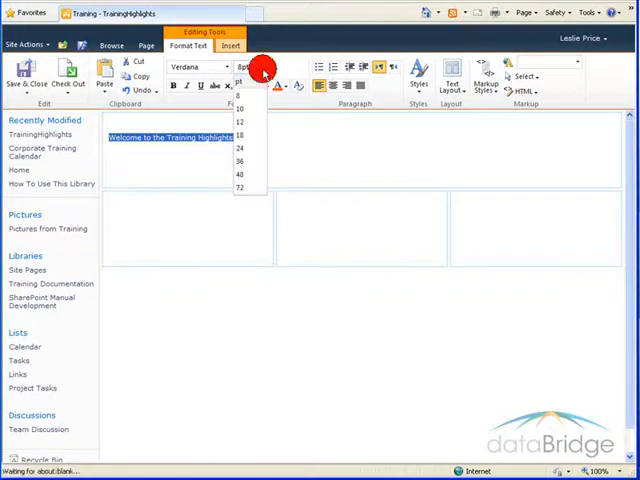
{"action": "left_click", "coordinate": [239, 135]}
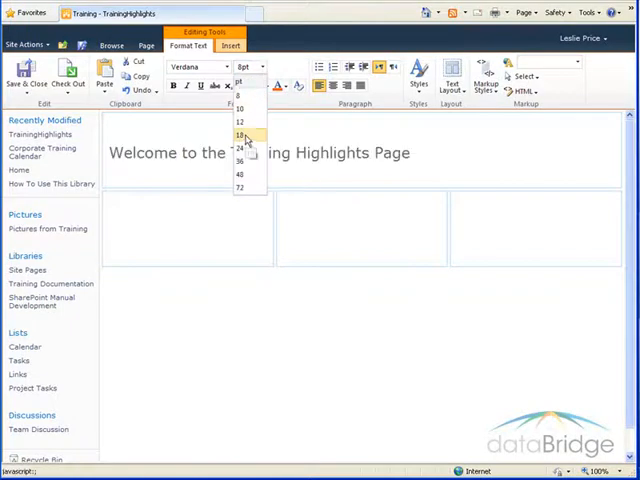
{"action": "left_click", "coordinate": [239, 135]}
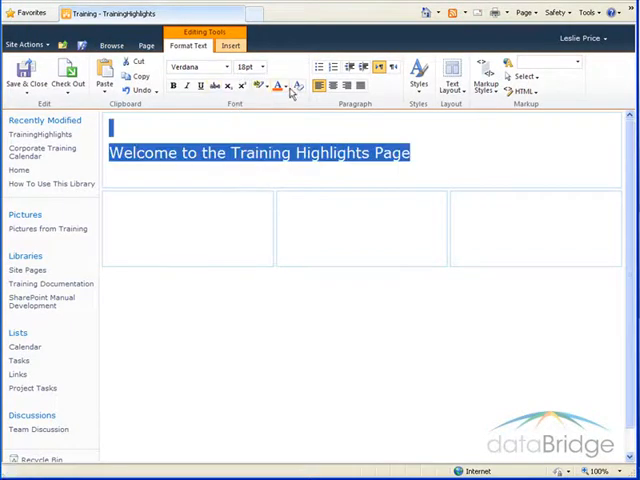
{"action": "left_click", "coordinate": [289, 92]}
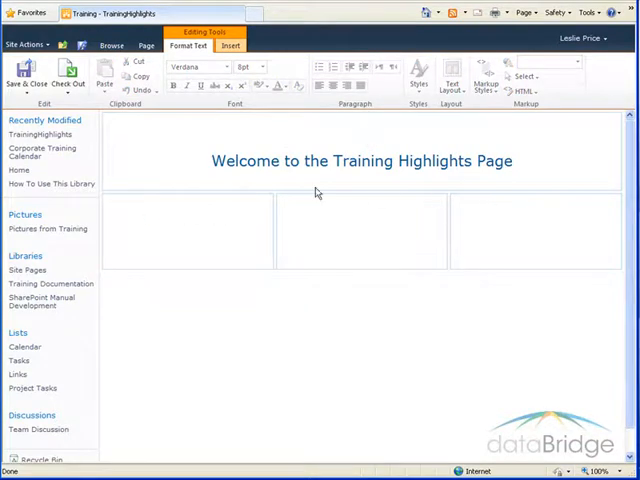
{"action": "left_click", "coordinate": [113, 205]}
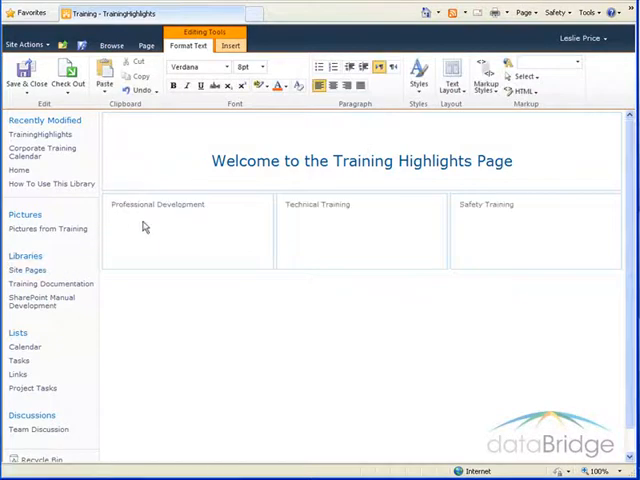
{"action": "mouse_move", "coordinate": [186, 228]}
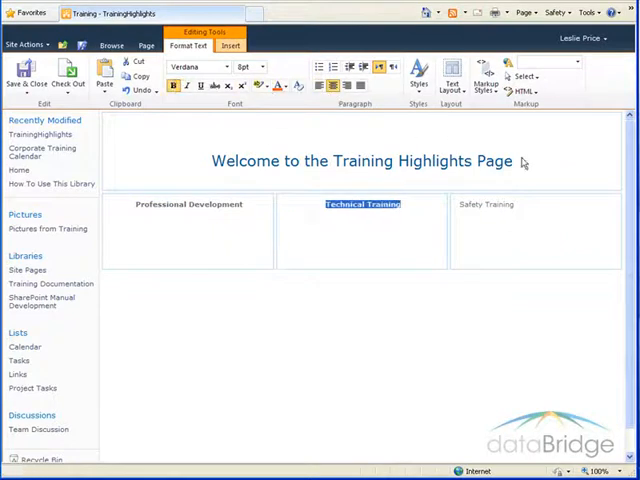
{"action": "double_click", "coordinate": [486, 204]}
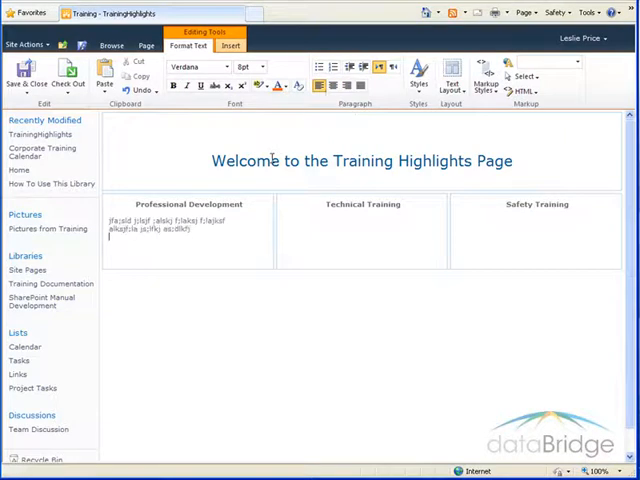
Add filler text and insert a 3-column table under Professional Development
{"action": "type", "text": ";alksjf;lkjasdf;l kjasf"}
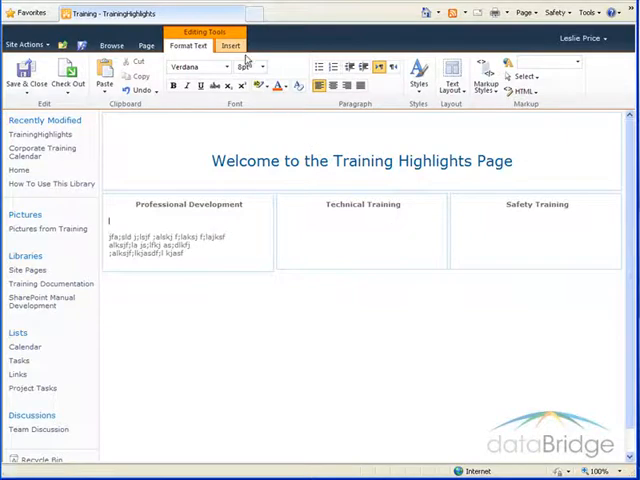
{"action": "left_click", "coordinate": [233, 47]}
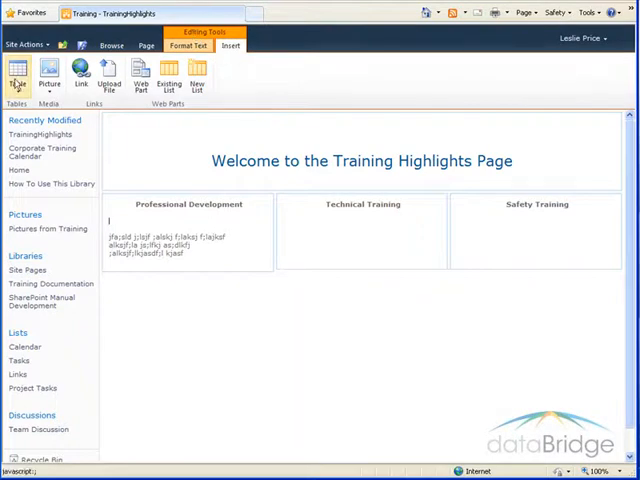
{"action": "left_click", "coordinate": [18, 72]}
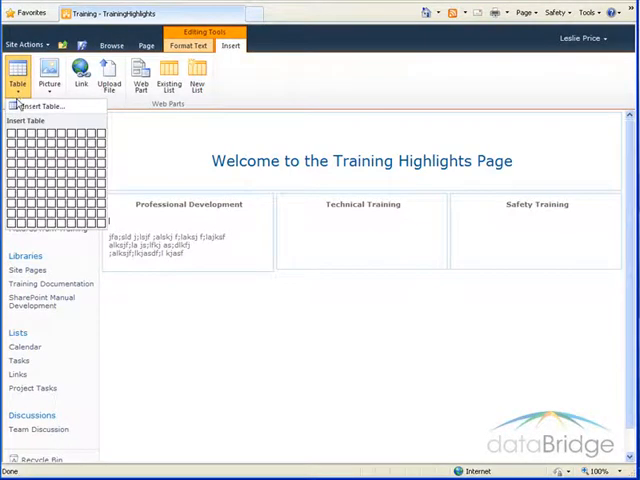
{"action": "mouse_move", "coordinate": [22, 145]}
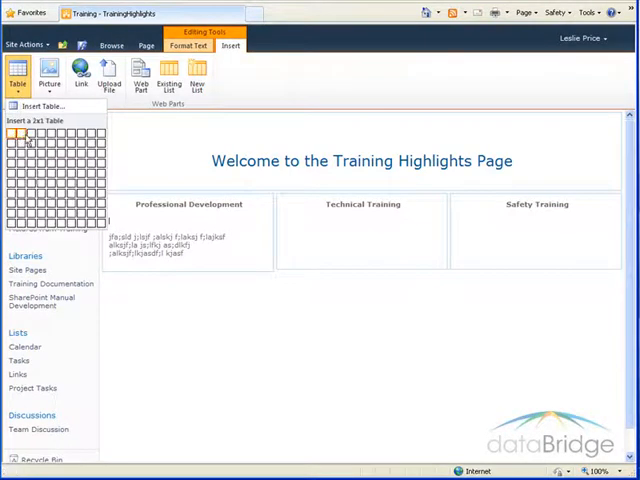
{"action": "mouse_move", "coordinate": [36, 146]}
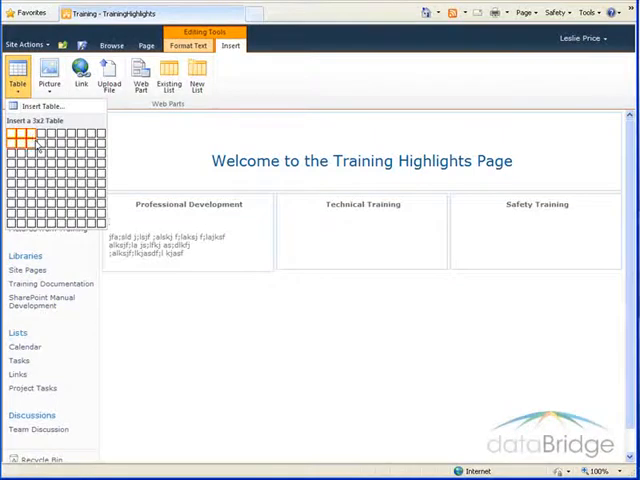
{"action": "left_click", "coordinate": [30, 145]}
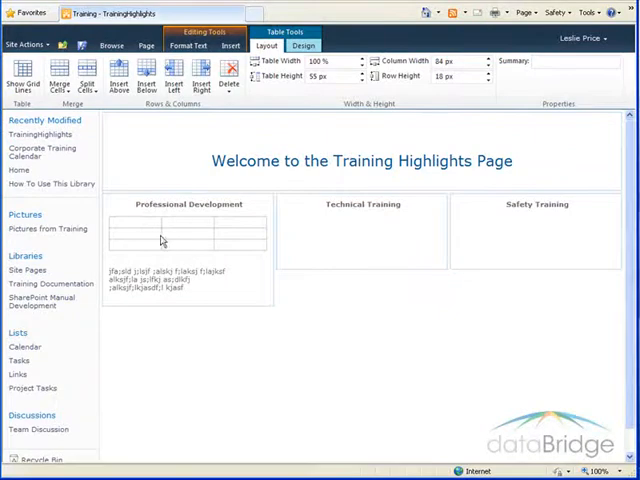
{"action": "left_click", "coordinate": [196, 47]}
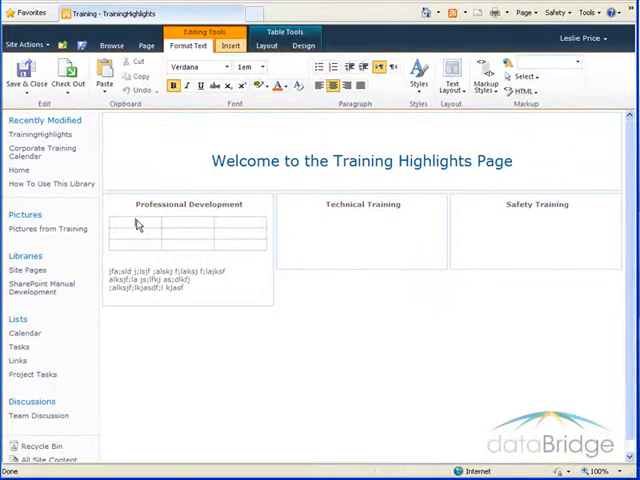
{"action": "mouse_move", "coordinate": [134, 230]}
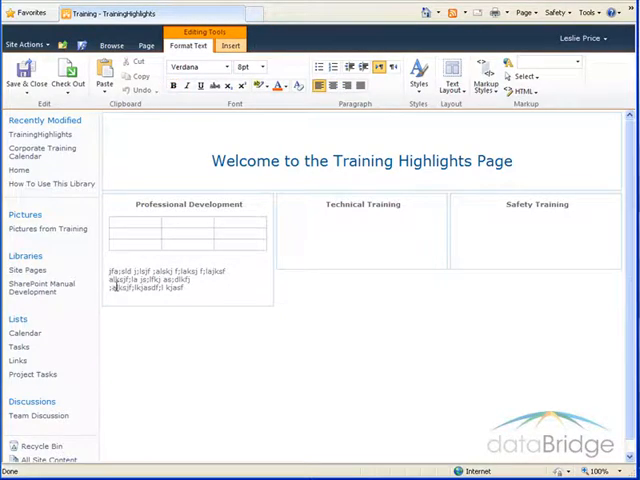
Insert a picture from the computer, choosing My Pictures\Employees\James.jpg
{"action": "left_click", "coordinate": [232, 46]}
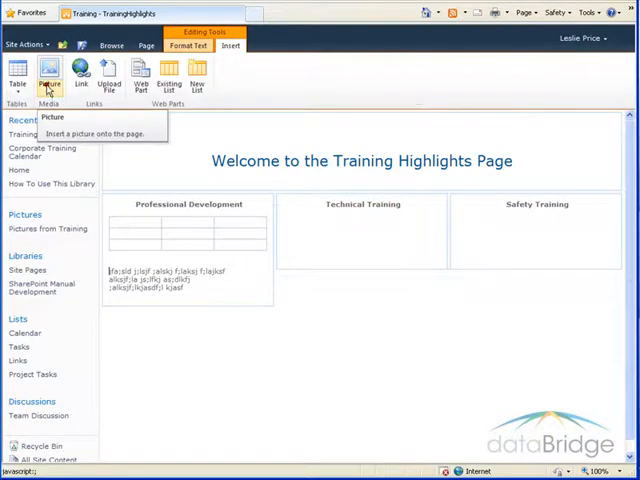
{"action": "left_click", "coordinate": [49, 77]}
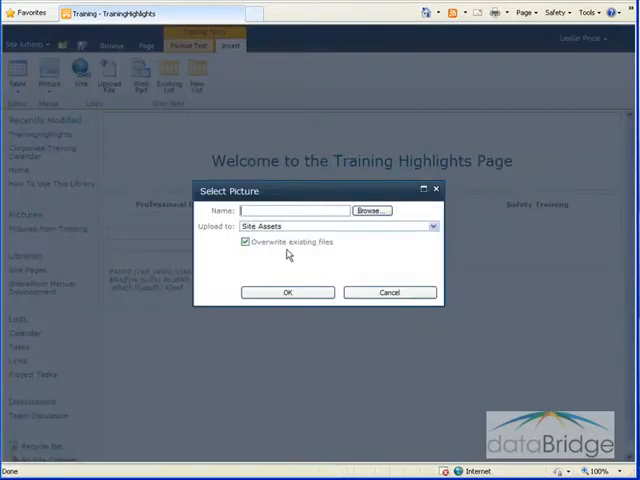
{"action": "left_click", "coordinate": [370, 210]}
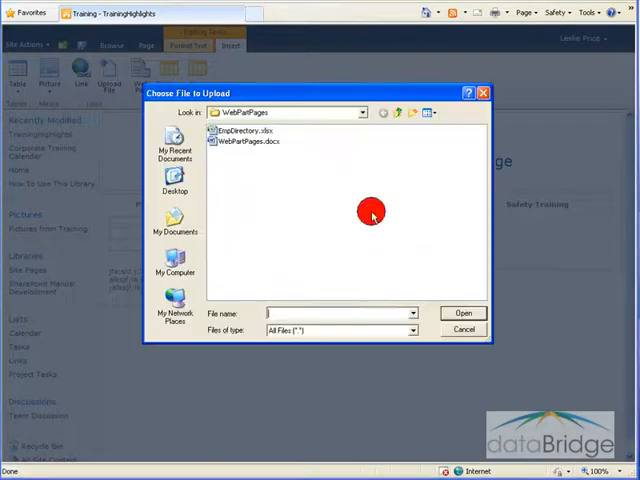
{"action": "mouse_move", "coordinate": [180, 203]}
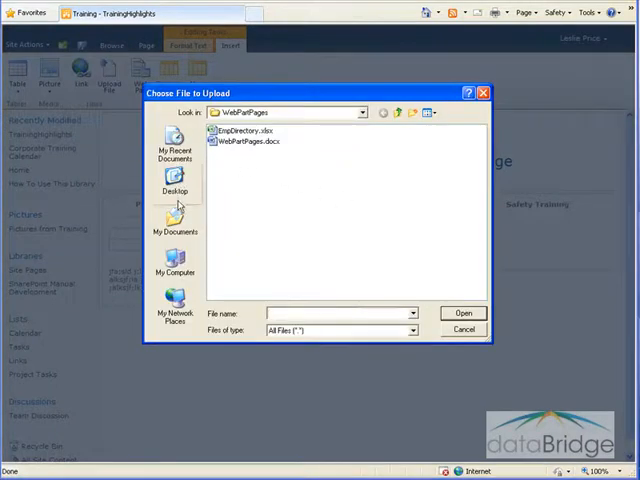
{"action": "left_click", "coordinate": [174, 225]}
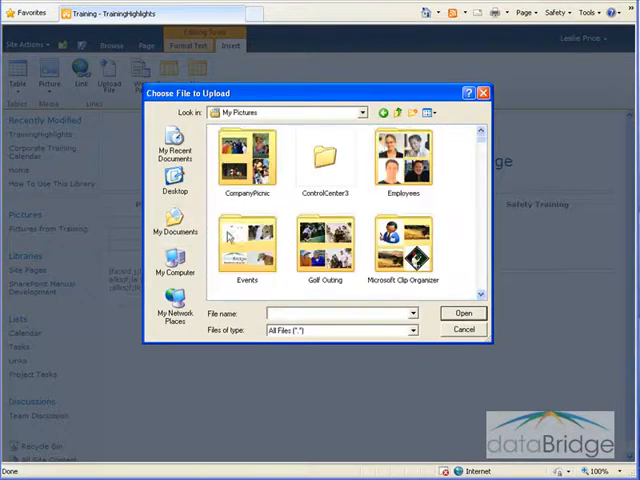
{"action": "double_click", "coordinate": [402, 158]}
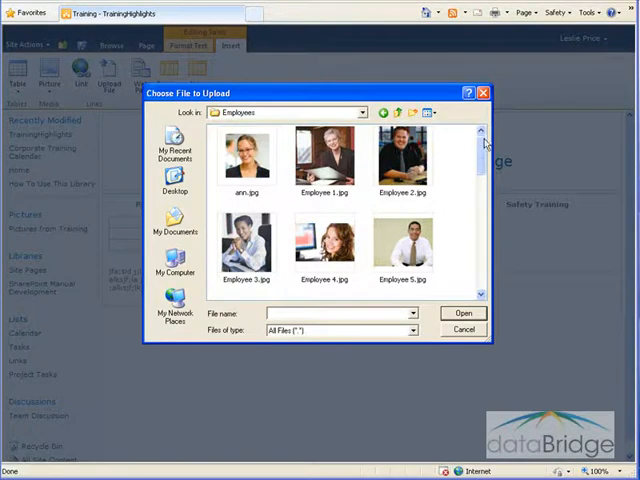
{"action": "scroll", "scroll_direction": "down", "scroll_amount": 3}
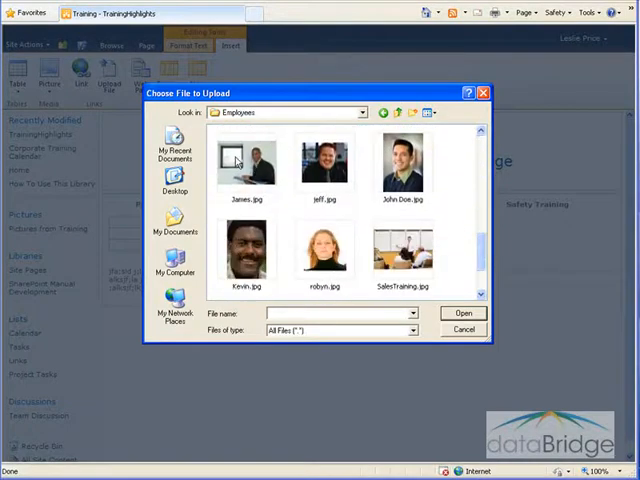
{"action": "left_click", "coordinate": [247, 162]}
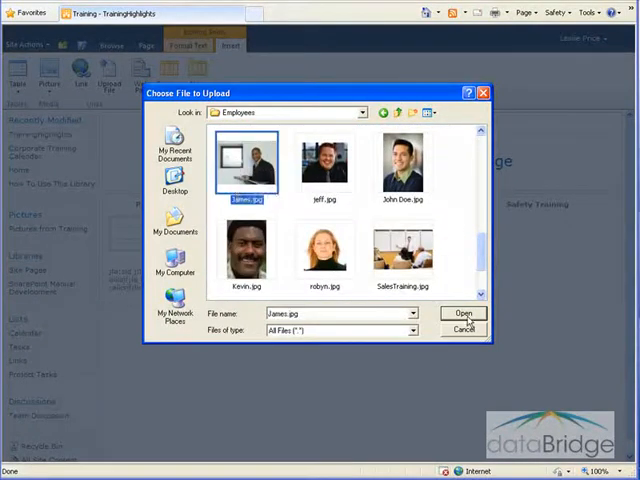
{"action": "left_click", "coordinate": [463, 313]}
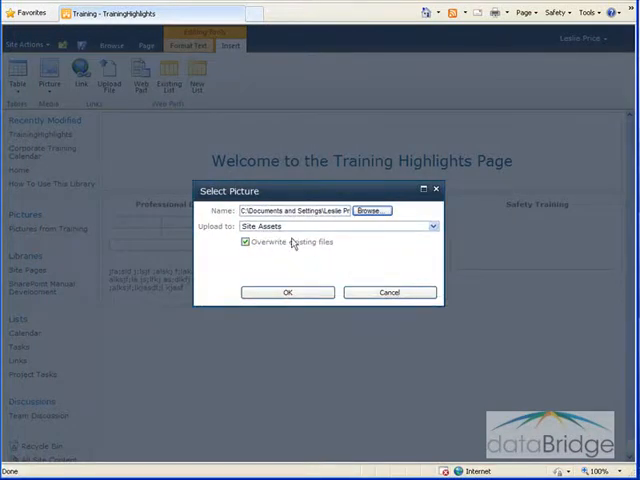
Upload James.jpg to Site Assets and save it onto the page
{"action": "left_click", "coordinate": [288, 292]}
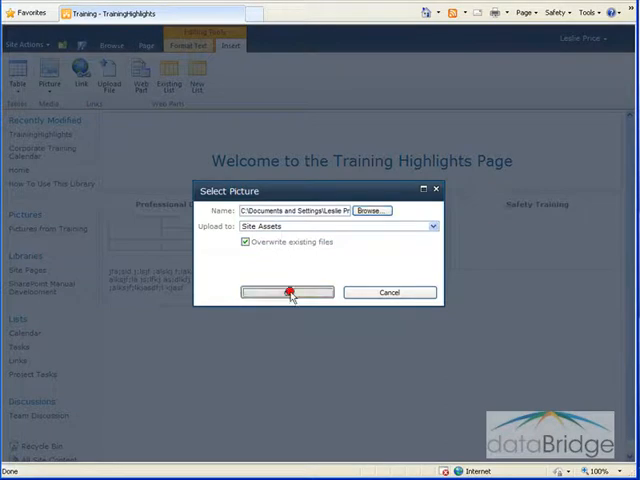
{"action": "left_click", "coordinate": [287, 292]}
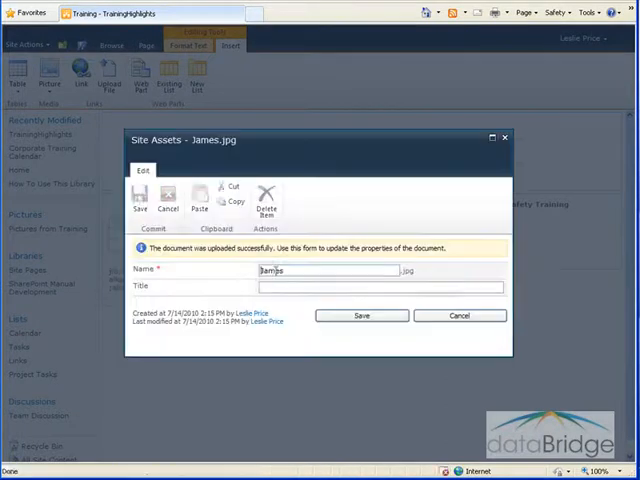
{"action": "left_click", "coordinate": [380, 287]}
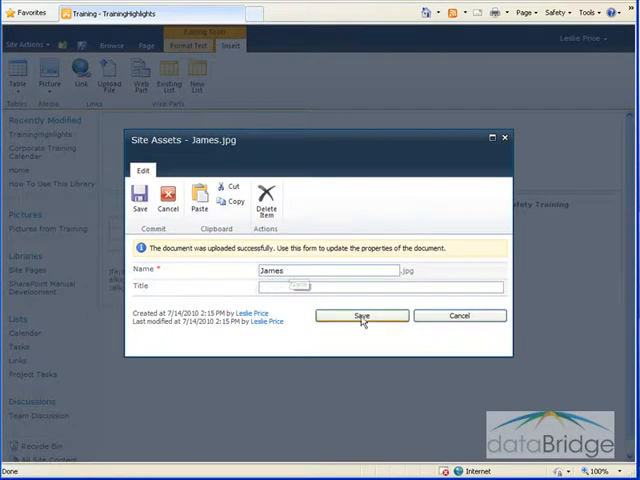
{"action": "left_click", "coordinate": [362, 315]}
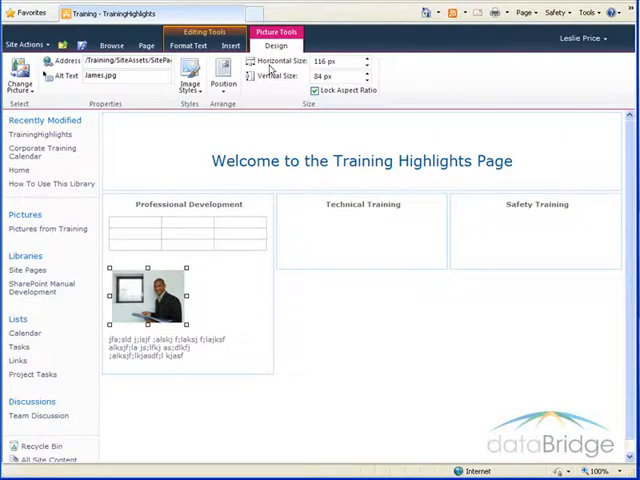
Float the James photo left and move it above the table
{"action": "left_click", "coordinate": [227, 74]}
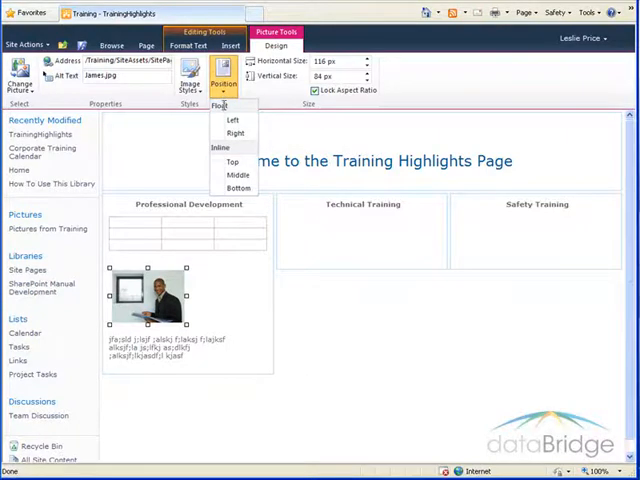
{"action": "left_click", "coordinate": [233, 120]}
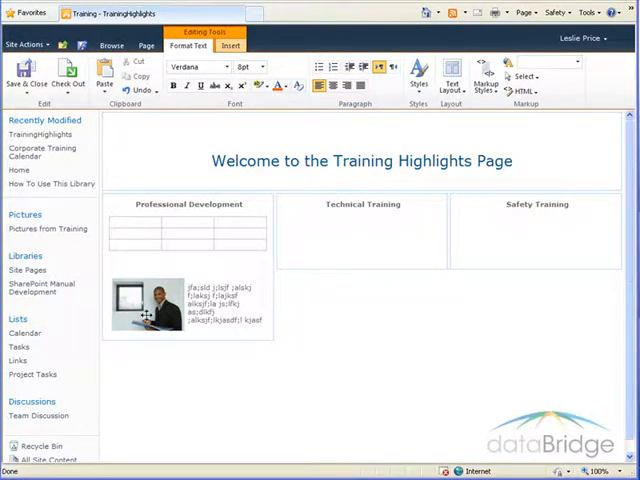
{"action": "left_click", "coordinate": [150, 290]}
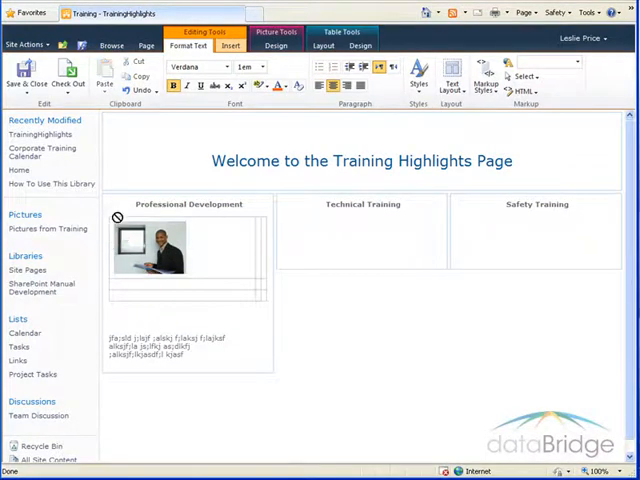
{"action": "left_click", "coordinate": [150, 240]}
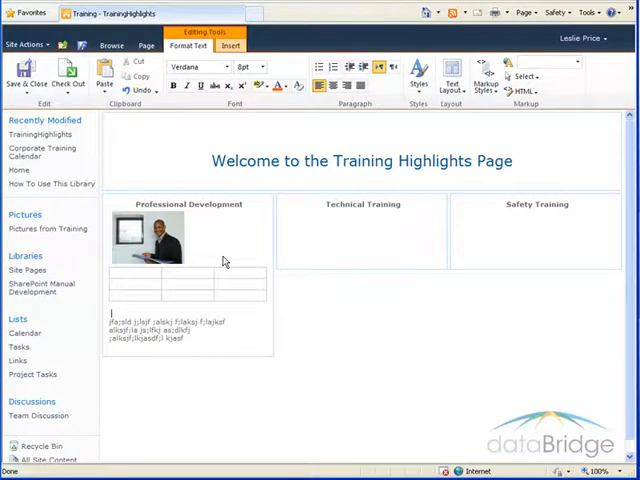
{"action": "mouse_move", "coordinate": [237, 250]}
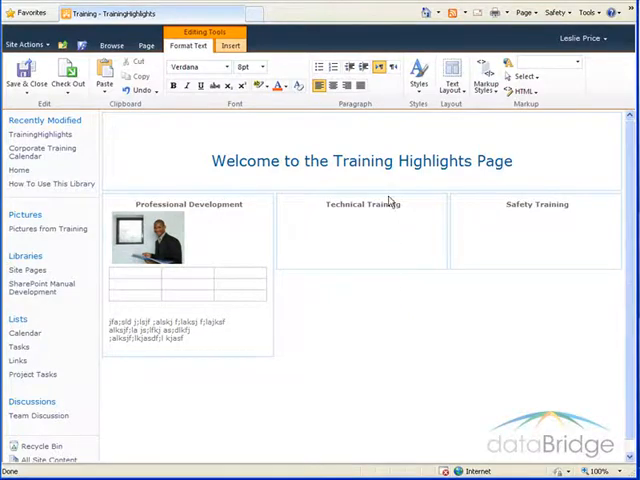
Switch the text layout to Three columns with header and footer
{"action": "left_click", "coordinate": [451, 75]}
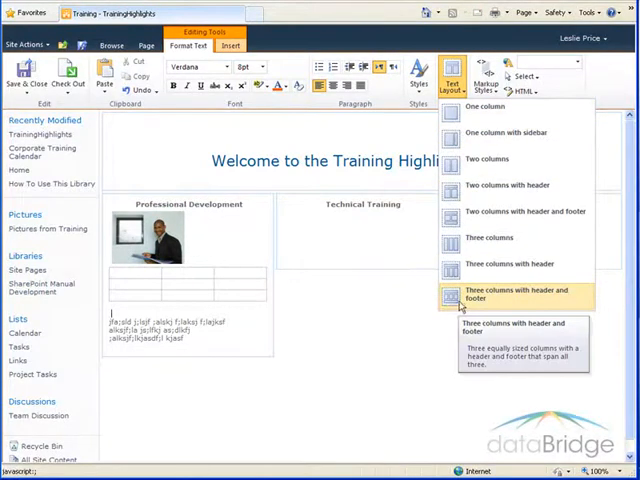
{"action": "mouse_move", "coordinate": [455, 295]}
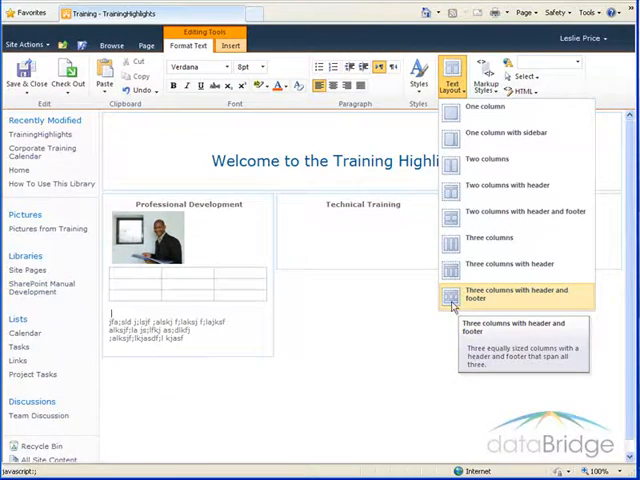
{"action": "left_click", "coordinate": [519, 294]}
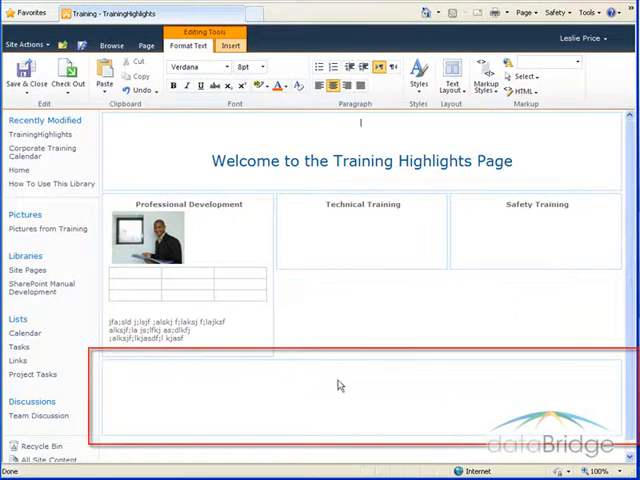
{"action": "mouse_move", "coordinate": [330, 387]}
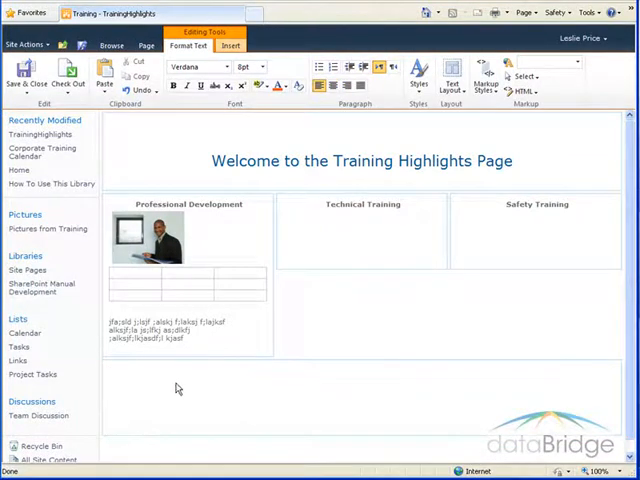
{"action": "type", "text": "Here is the most current training calendar.  If you don't see the class you need, contact us at"}
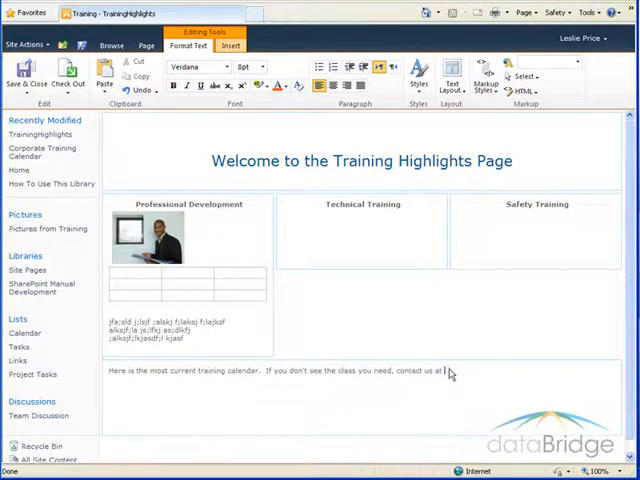
{"action": "mouse_move", "coordinate": [456, 372]}
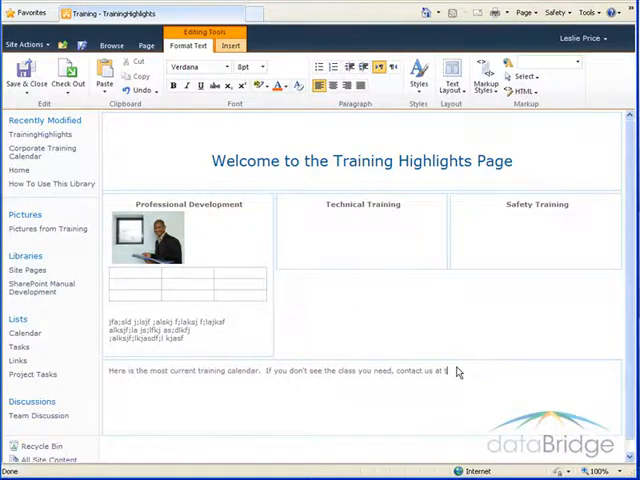
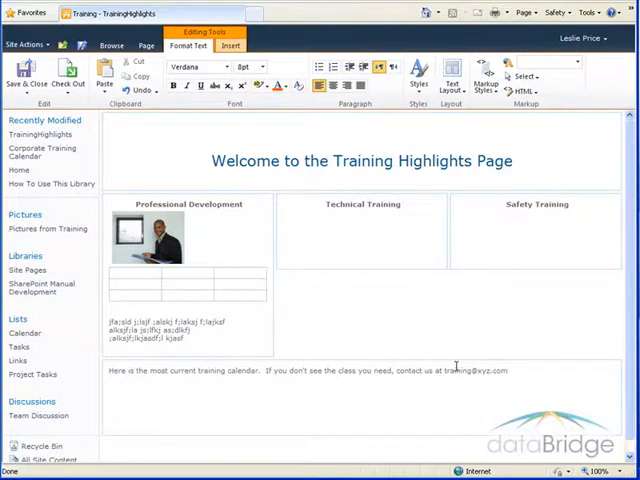
{"action": "left_click", "coordinate": [232, 47]}
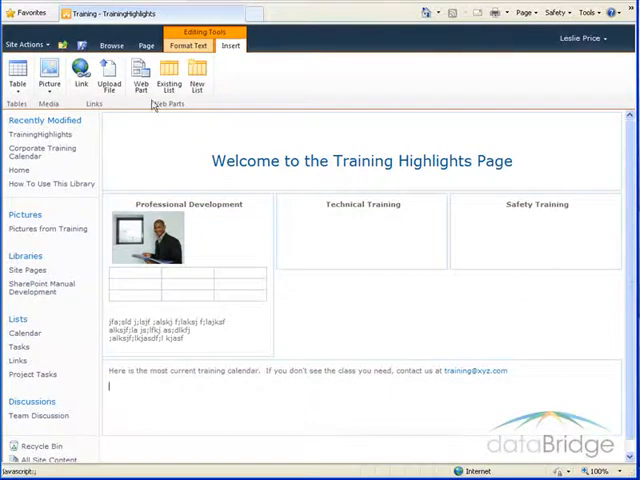
{"action": "mouse_move", "coordinate": [47, 77]}
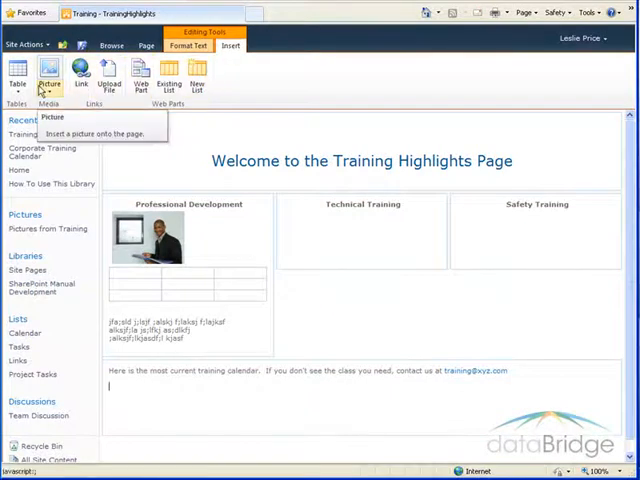
Add the Calendar web part from the web part gallery beneath the footer note
{"action": "left_click", "coordinate": [142, 77]}
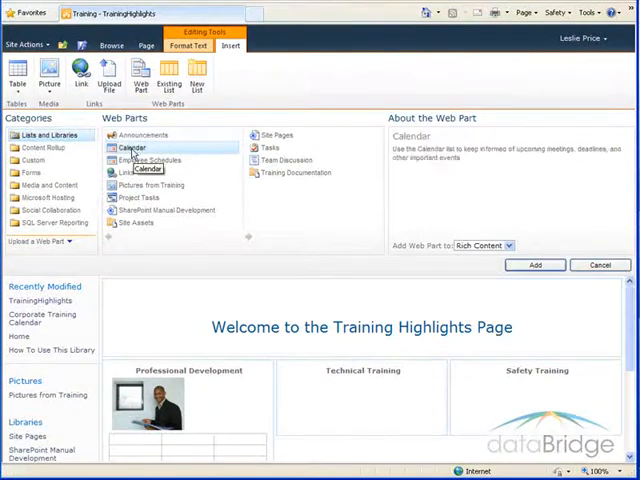
{"action": "left_click", "coordinate": [534, 264]}
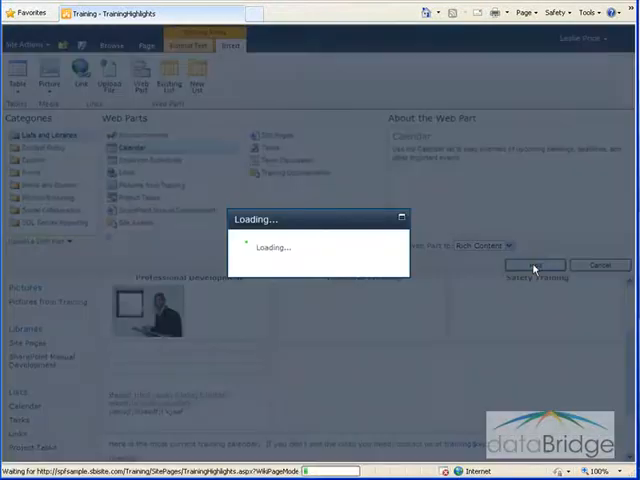
{"action": "left_click", "coordinate": [534, 264]}
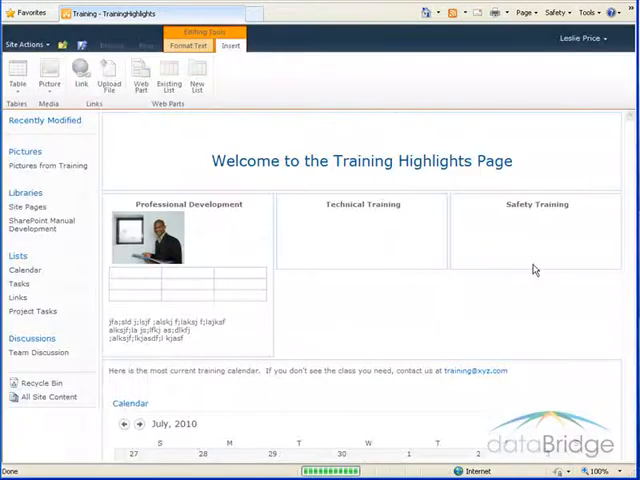
{"action": "scroll", "scroll_direction": "down", "scroll_amount": 3}
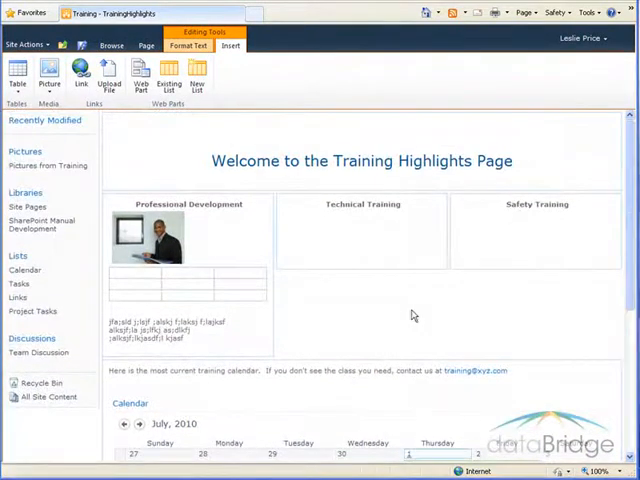
{"action": "mouse_move", "coordinate": [145, 175]}
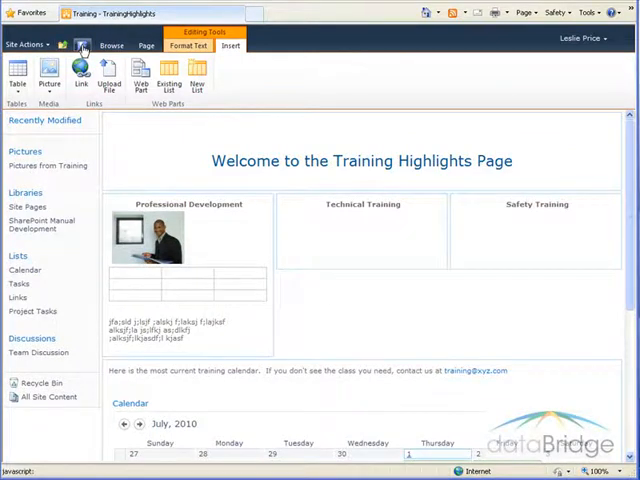
Save the page, then reopen TrainingHighlights from All Site Content > Site Pages
{"action": "left_click", "coordinate": [81, 46]}
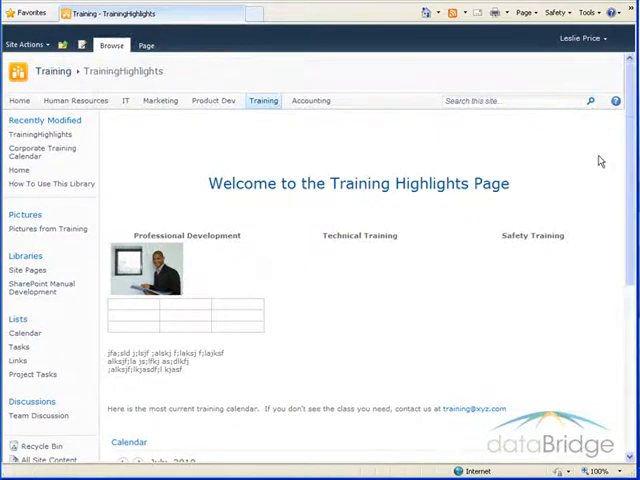
{"action": "mouse_move", "coordinate": [587, 144]}
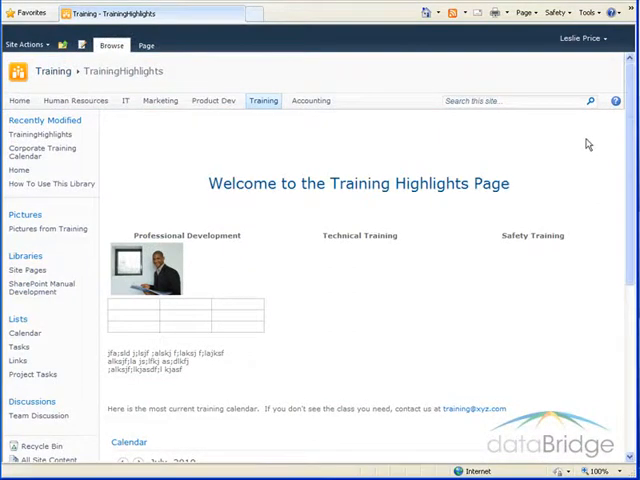
{"action": "scroll", "scroll_direction": "down", "scroll_amount": 3}
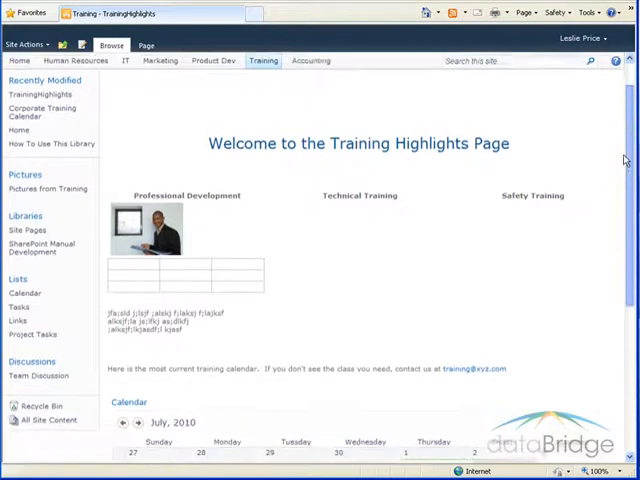
{"action": "scroll", "scroll_direction": "down", "scroll_amount": 3}
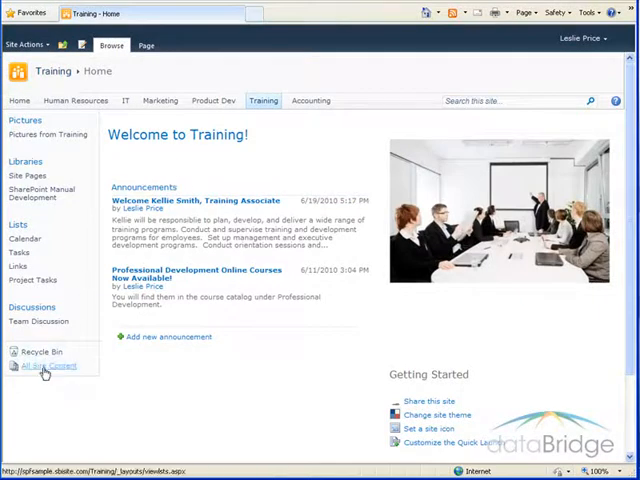
{"action": "left_click", "coordinate": [45, 371]}
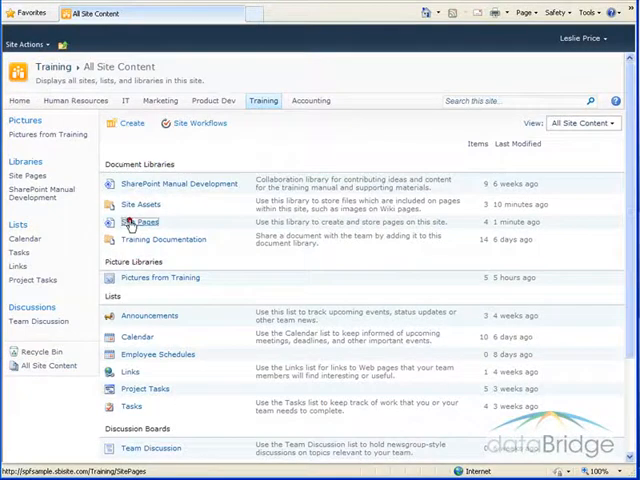
{"action": "left_click", "coordinate": [140, 221]}
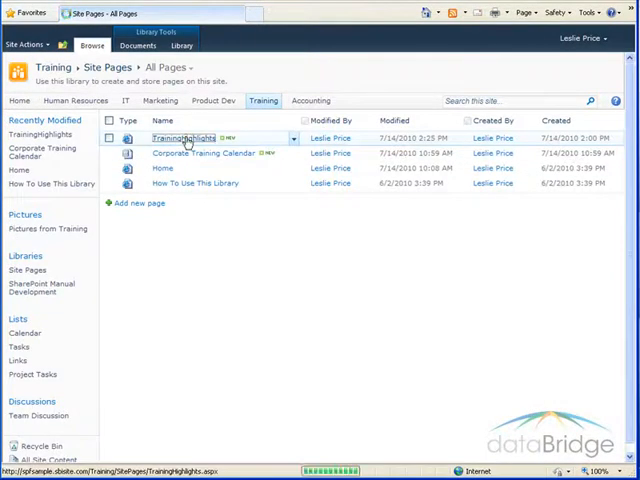
{"action": "left_click", "coordinate": [182, 137]}
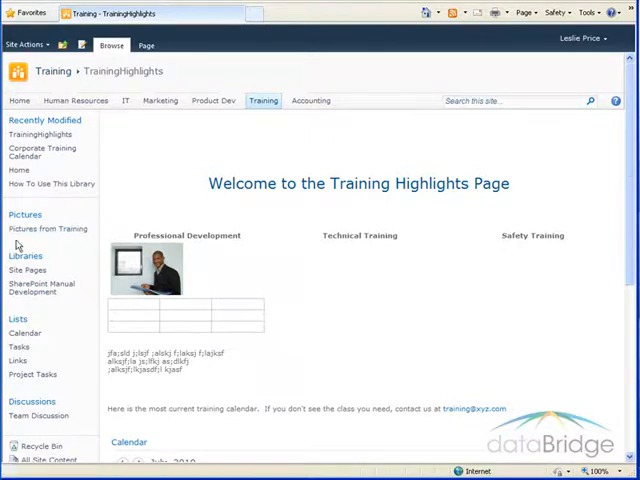
{"action": "mouse_move", "coordinate": [280, 143]}
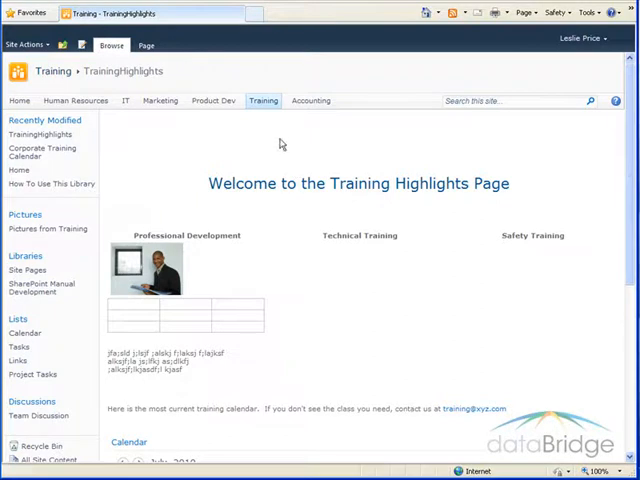
{"action": "mouse_move", "coordinate": [252, 151]}
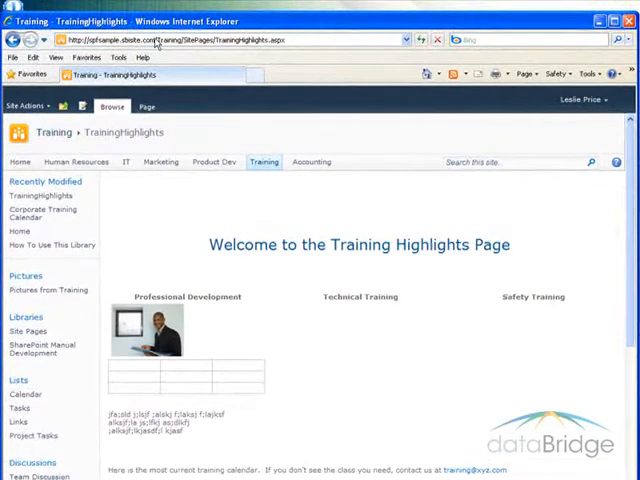
Copy the TrainingHighlights page address and open Site Settings > Quick Launch
{"action": "right_click", "coordinate": [158, 43]}
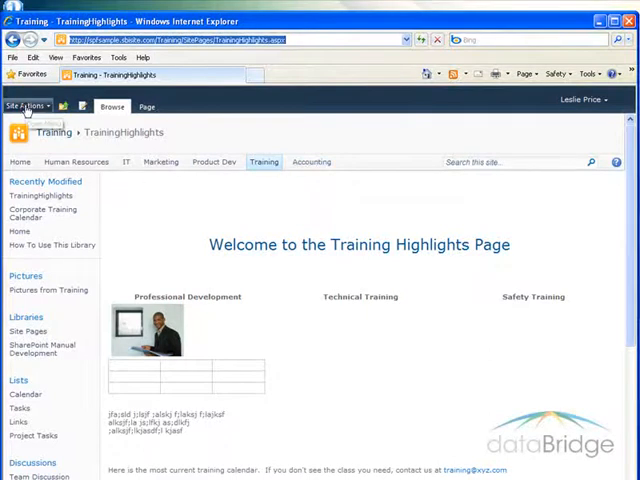
{"action": "left_click", "coordinate": [28, 106]}
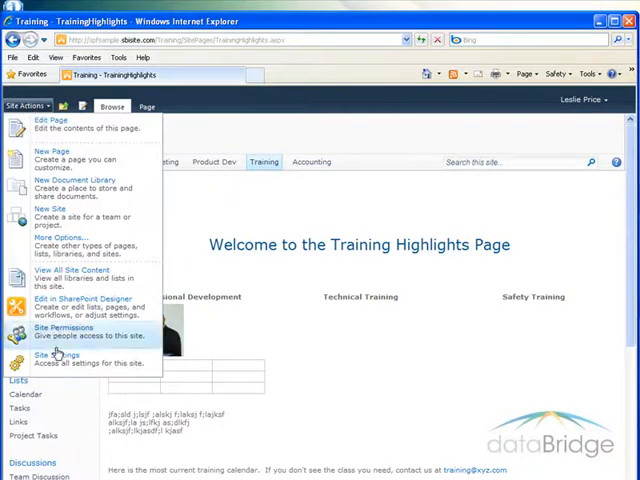
{"action": "left_click", "coordinate": [52, 356]}
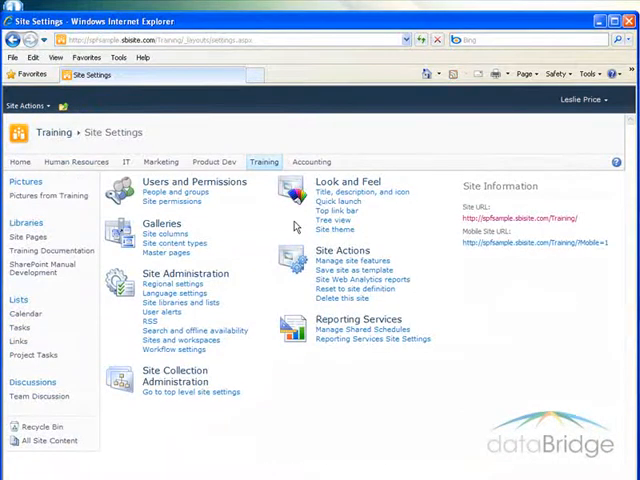
{"action": "mouse_move", "coordinate": [358, 191]}
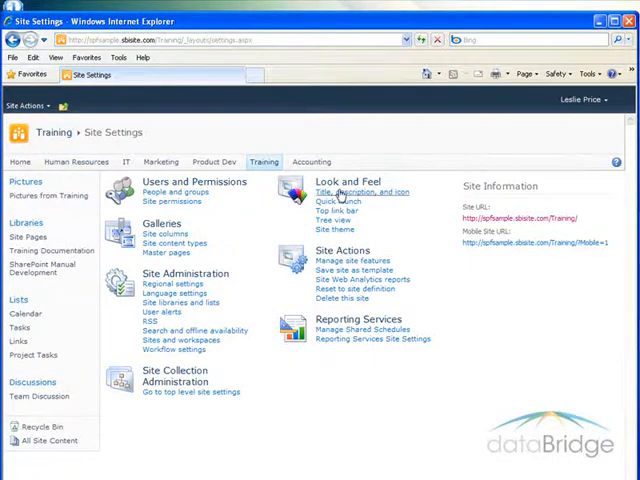
{"action": "left_click", "coordinate": [344, 200]}
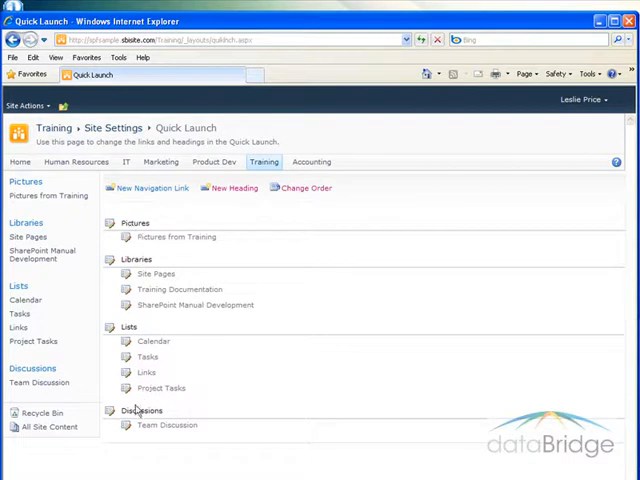
{"action": "mouse_move", "coordinate": [172, 218]}
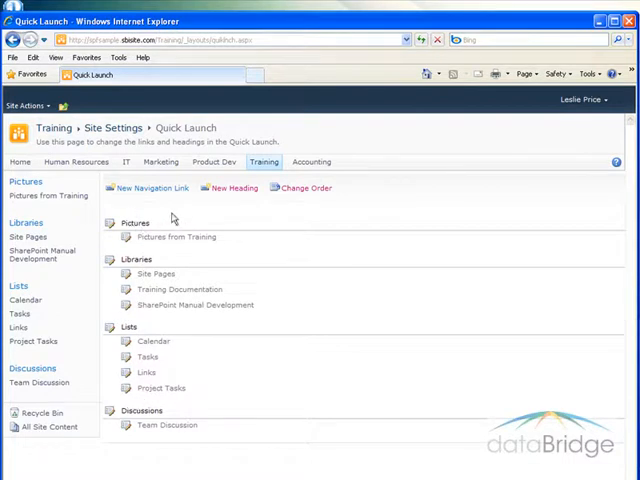
{"action": "mouse_move", "coordinate": [188, 204]}
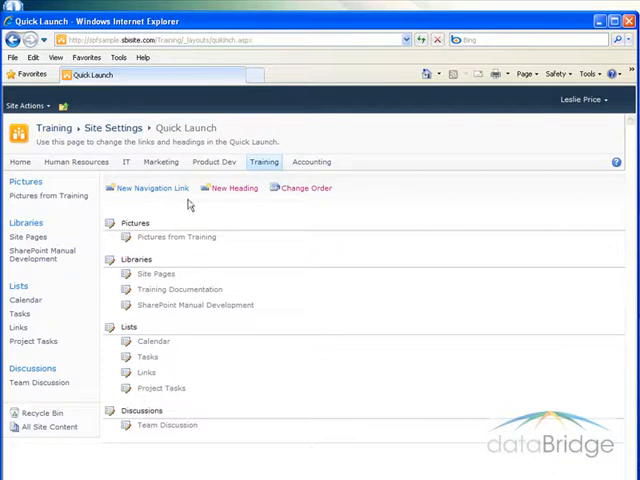
Add a new Quick Launch heading 'Training Highlights' pointing to the TrainingHighlights page URL
{"action": "left_click", "coordinate": [234, 188]}
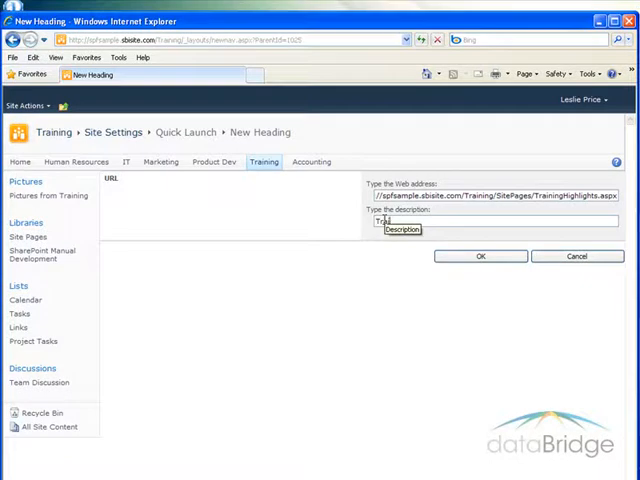
{"action": "type", "text": "Training Highlights"}
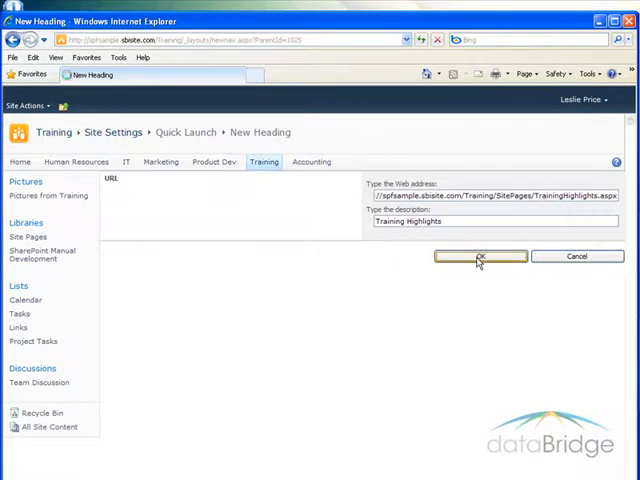
{"action": "left_click", "coordinate": [475, 256]}
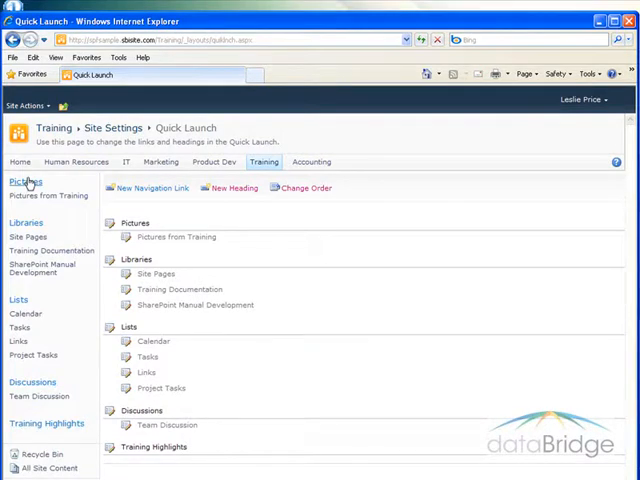
{"action": "mouse_move", "coordinate": [306, 189]}
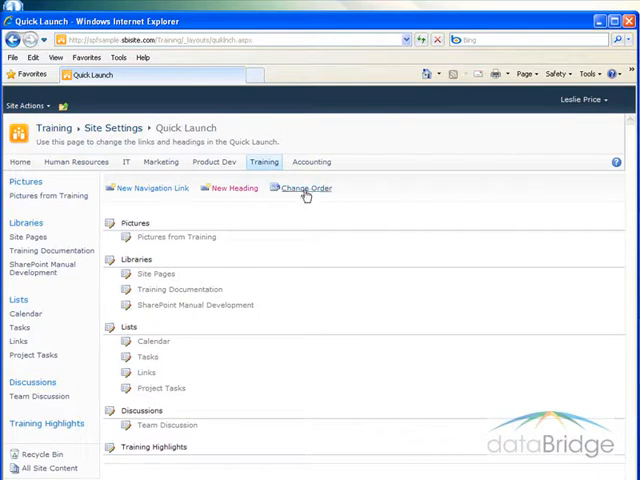
Move Training Highlights to position 1 in the Quick Launch order and view the Training home page
{"action": "left_click", "coordinate": [306, 188]}
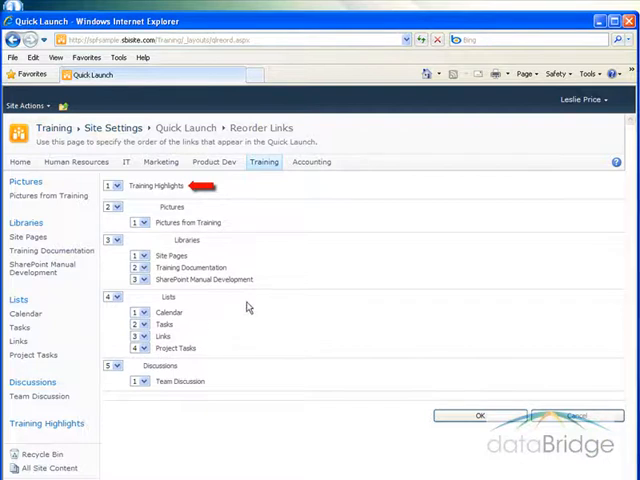
{"action": "left_click", "coordinate": [473, 415]}
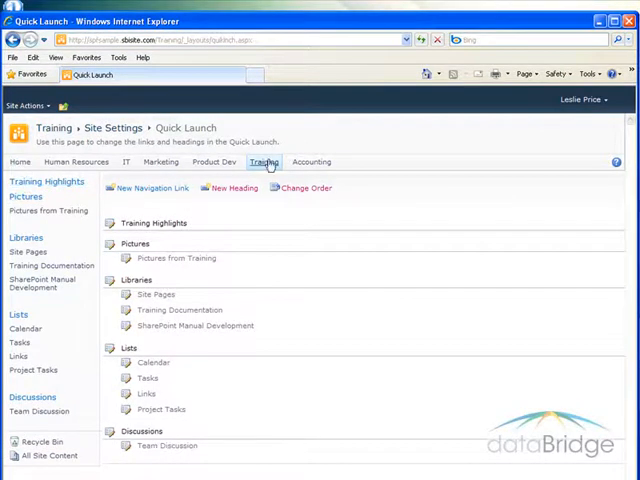
{"action": "left_click", "coordinate": [264, 161]}
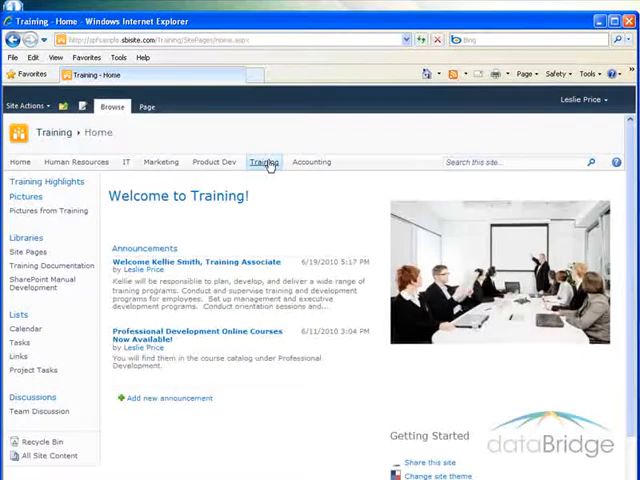
{"action": "mouse_move", "coordinate": [31, 191]}
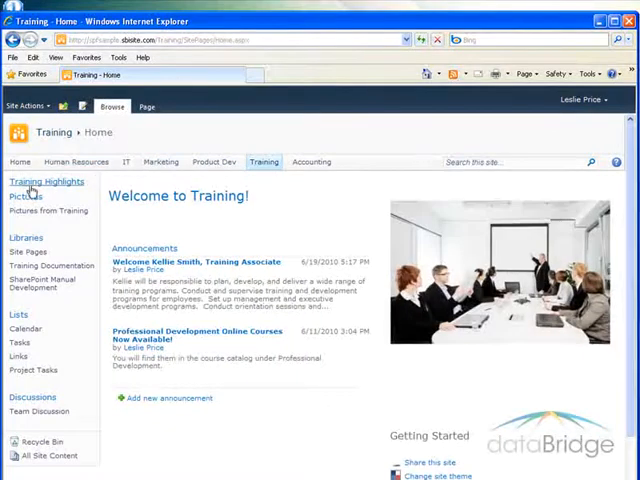